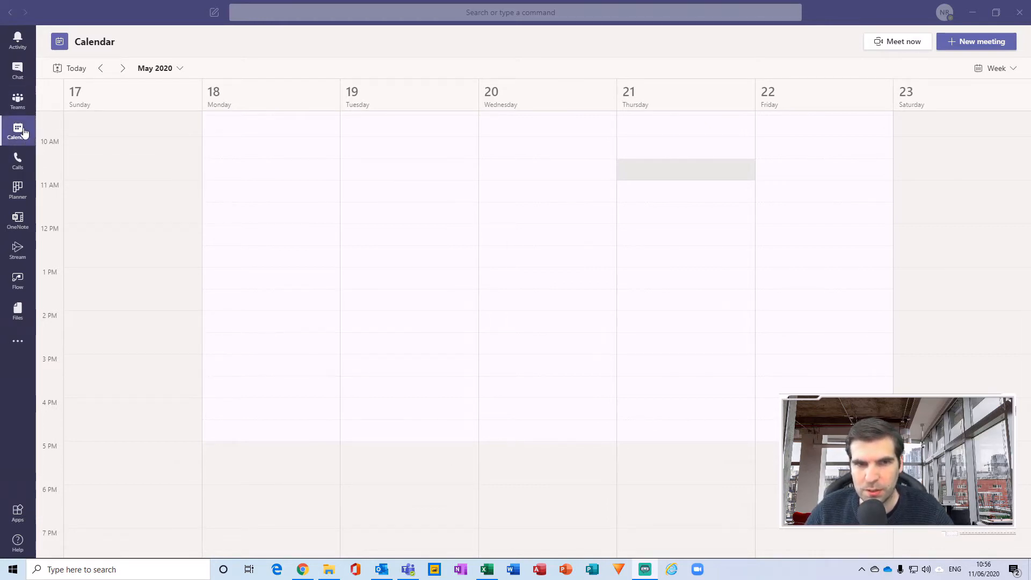
mouse_move(30, 147)
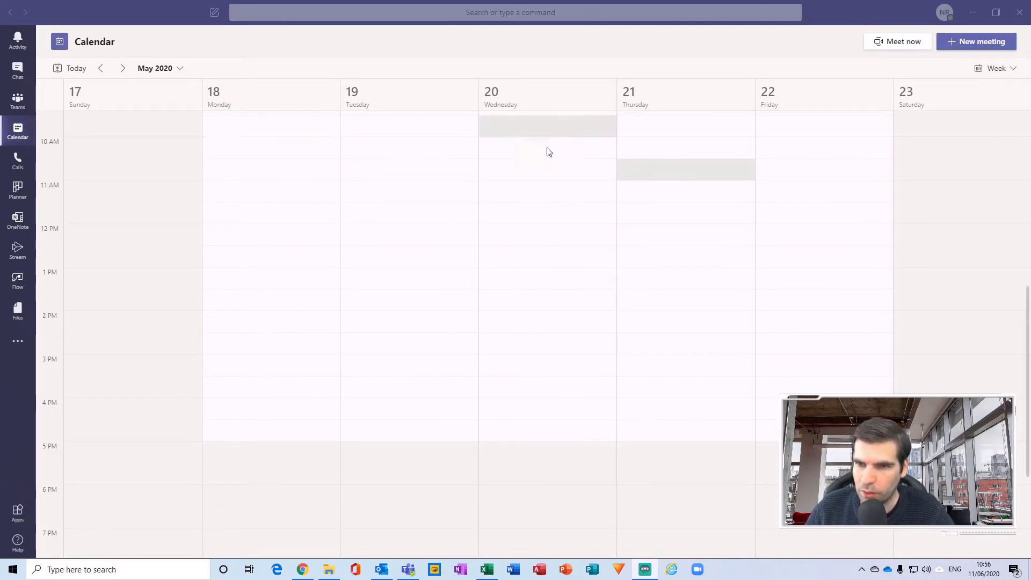
mouse_move(897, 41)
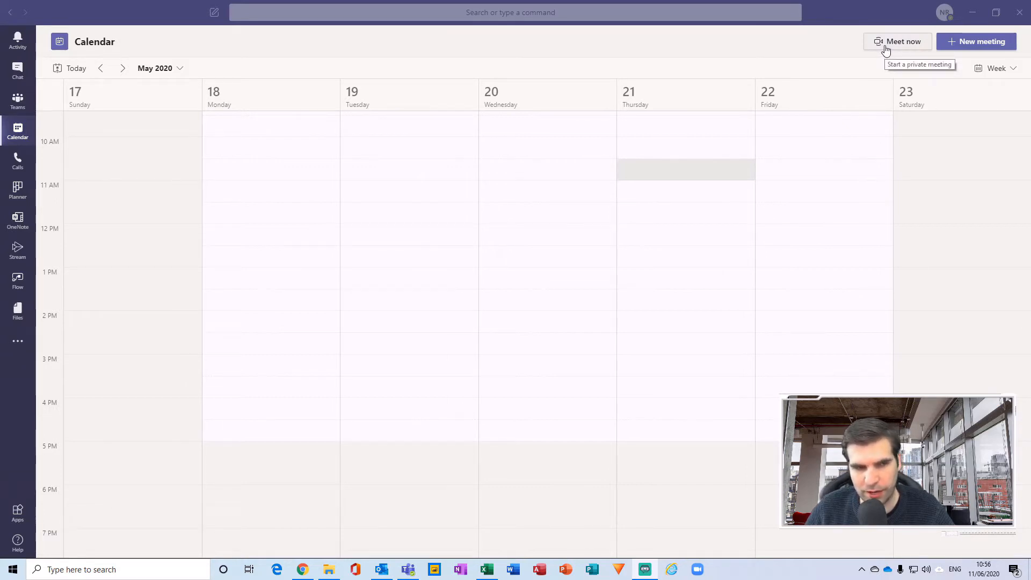
Step: Start a Meet now meeting with the camera off and the title text selected
click(897, 42)
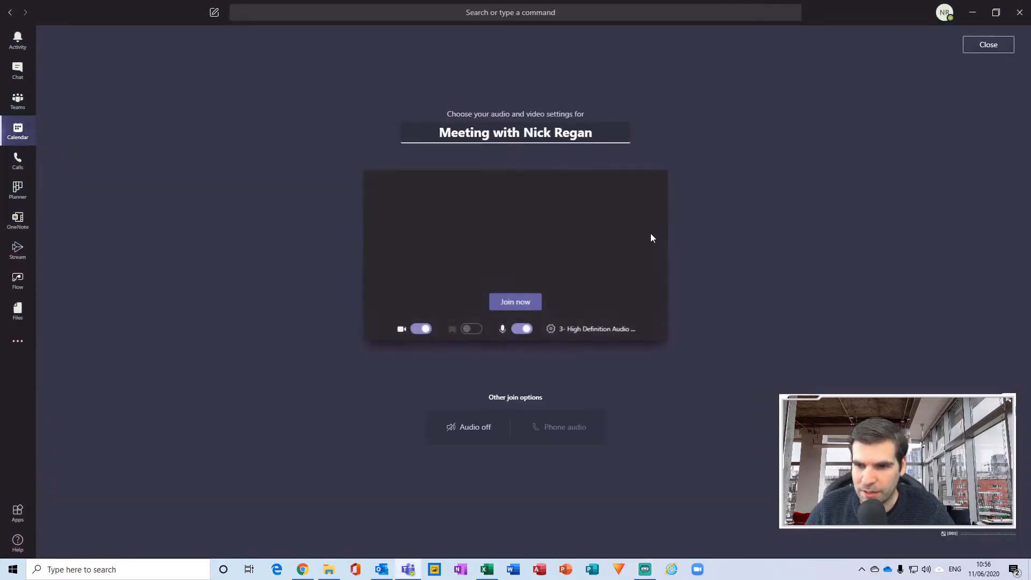
click(420, 328)
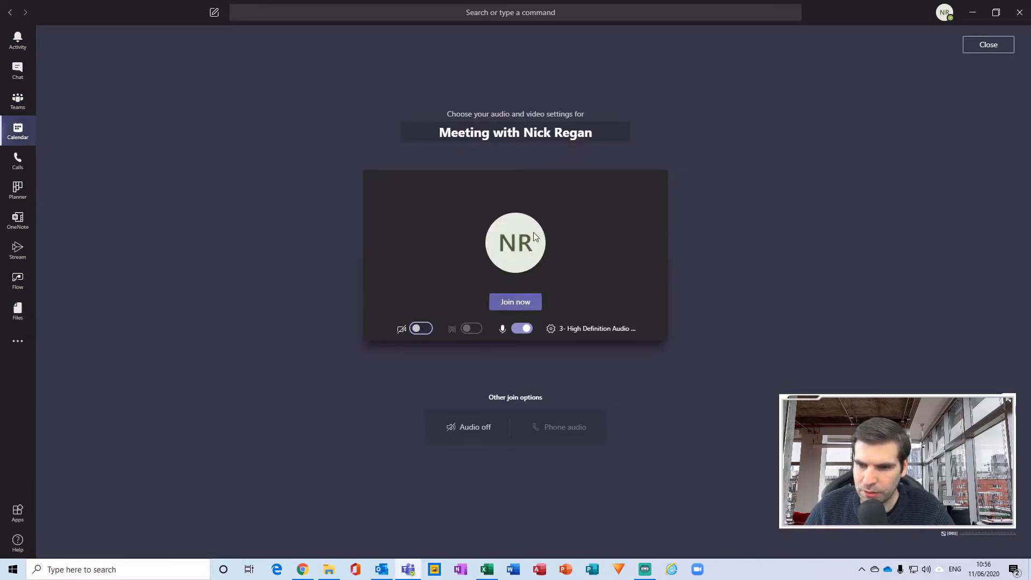
double_click(515, 132)
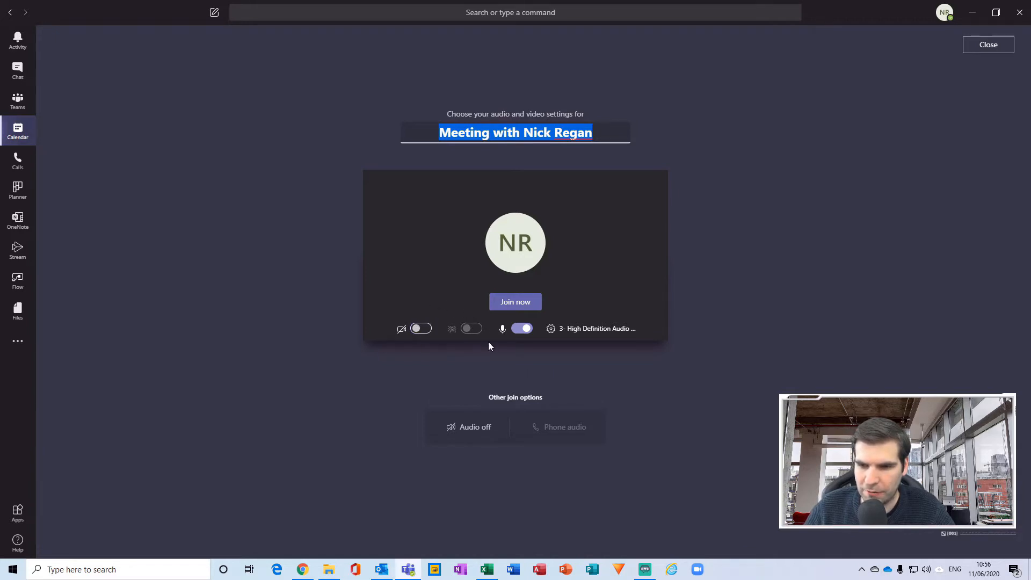
mouse_move(557, 414)
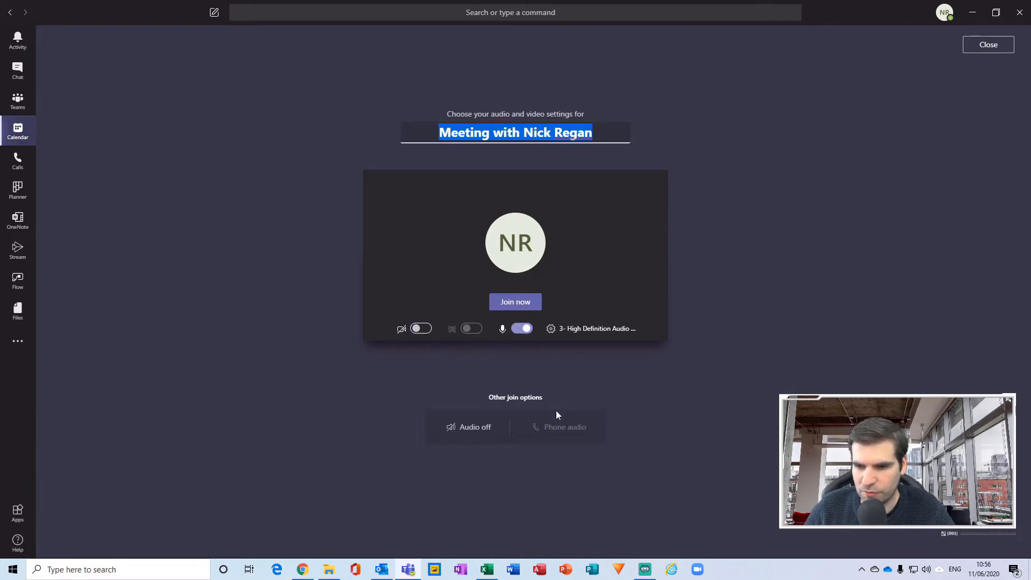
Step: Join the instant meeting with the camera off
click(515, 301)
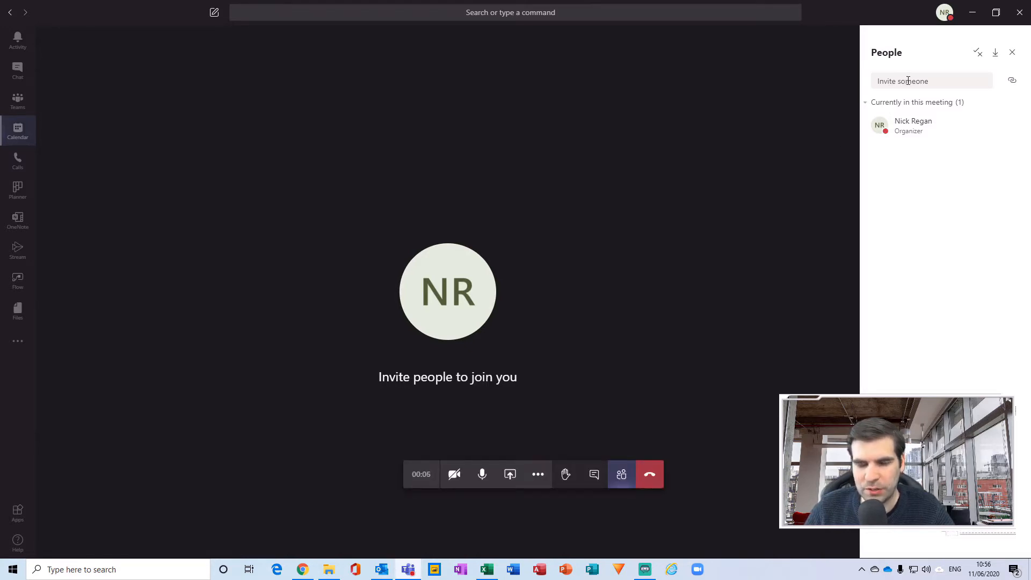
mouse_move(904, 99)
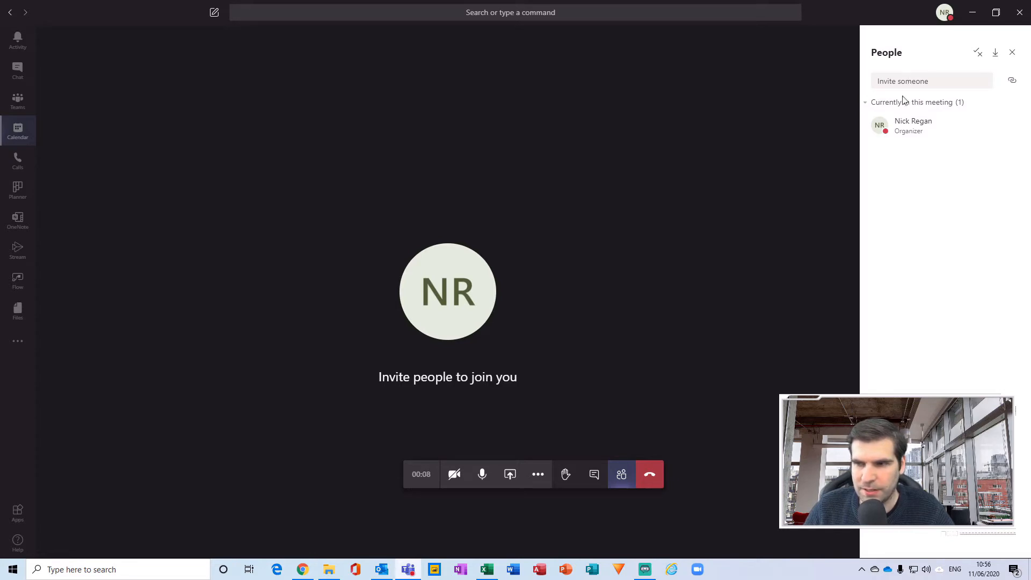
mouse_move(820, 167)
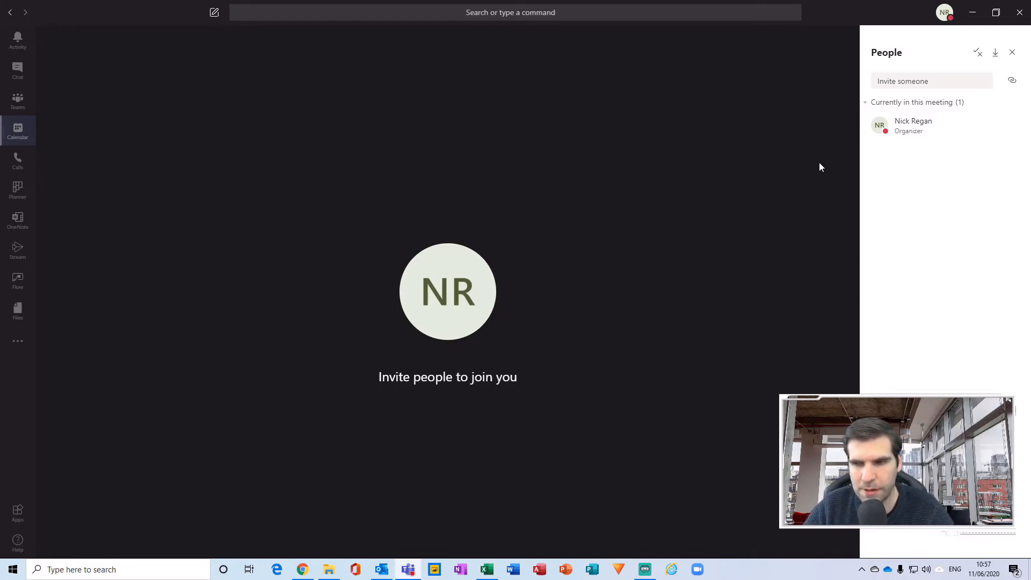
mouse_move(828, 154)
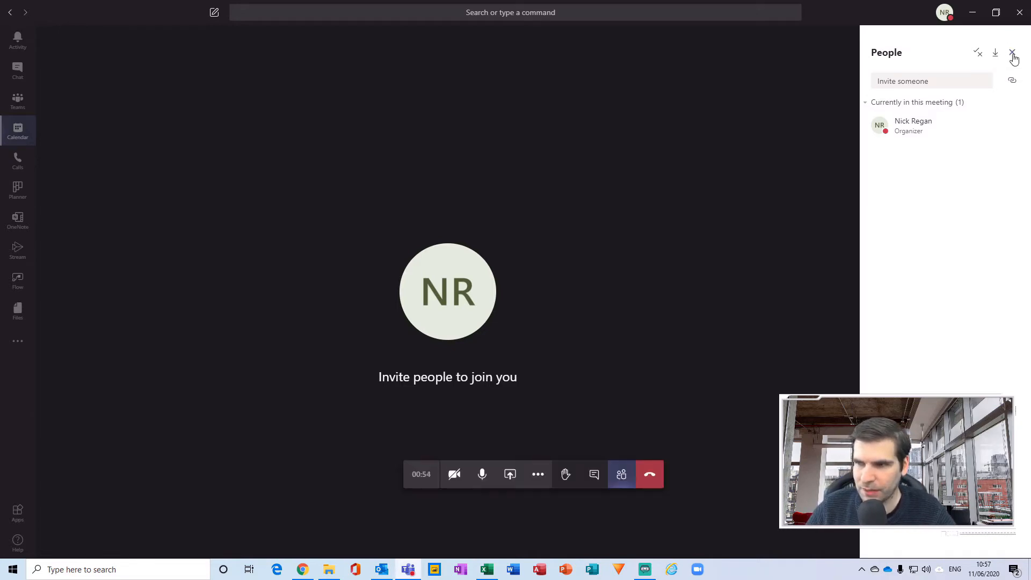
Step: Close the meeting participants pane
click(649, 474)
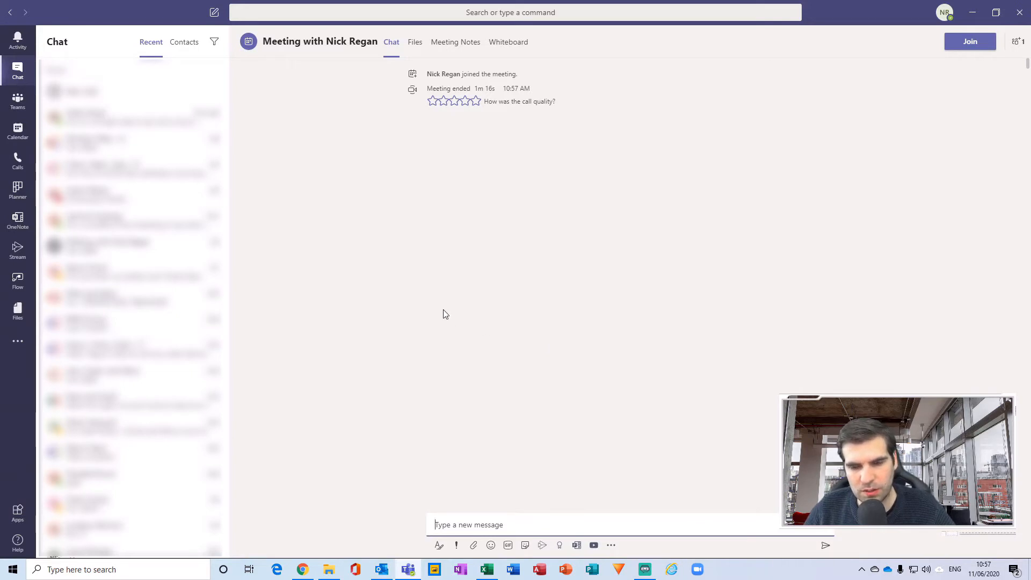
mouse_move(367, 283)
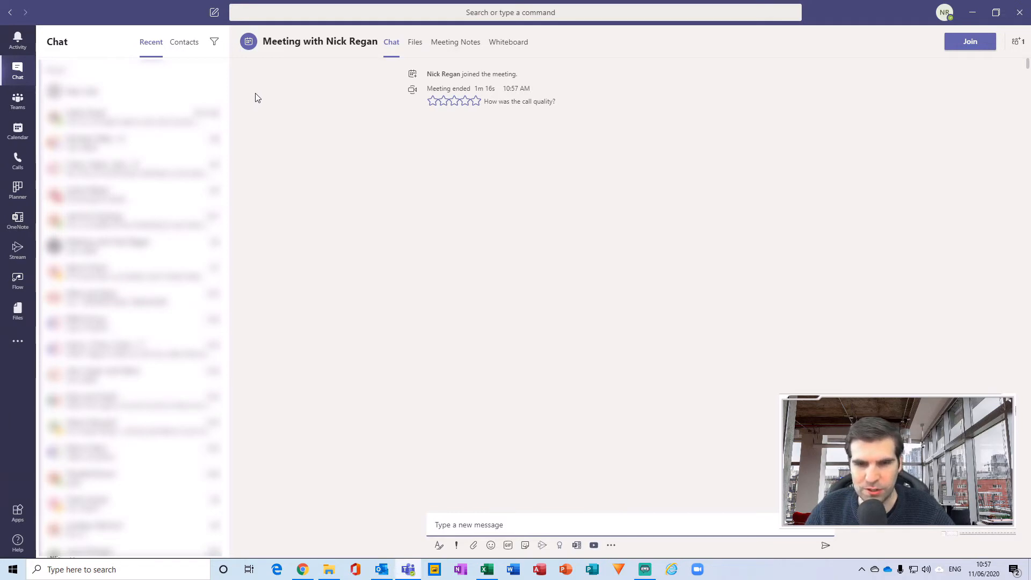
mouse_move(280, 251)
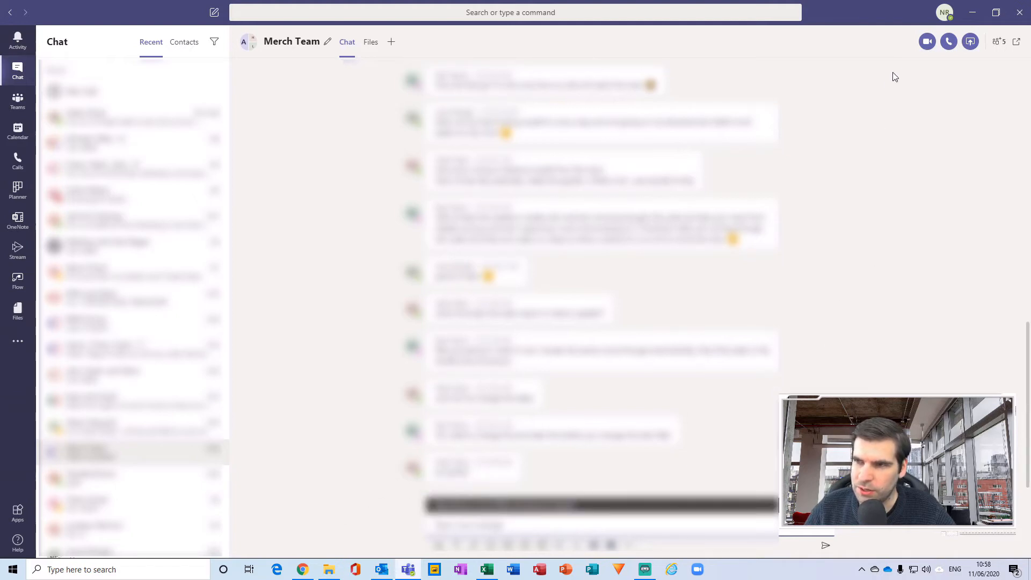
mouse_move(911, 42)
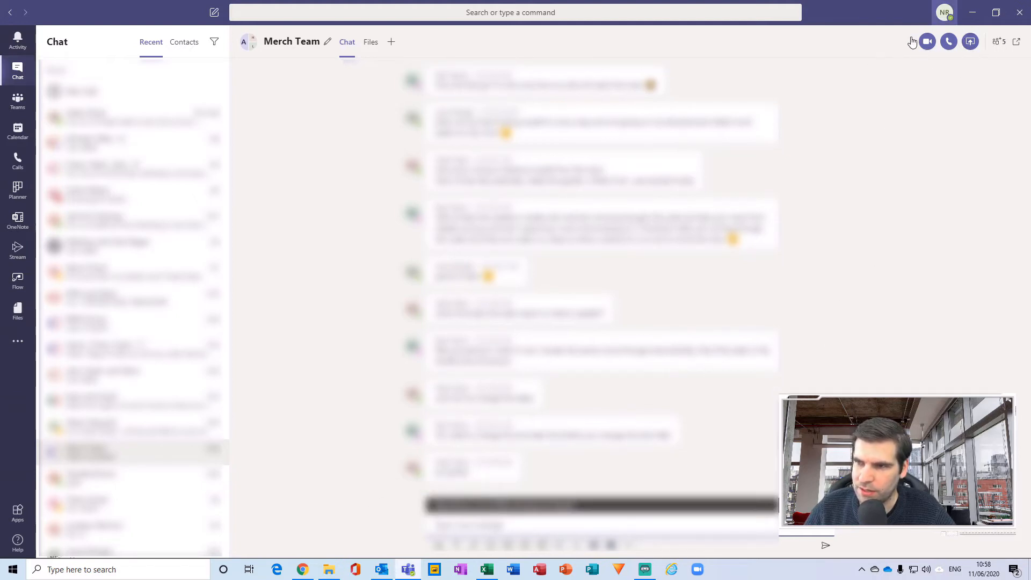
mouse_move(928, 42)
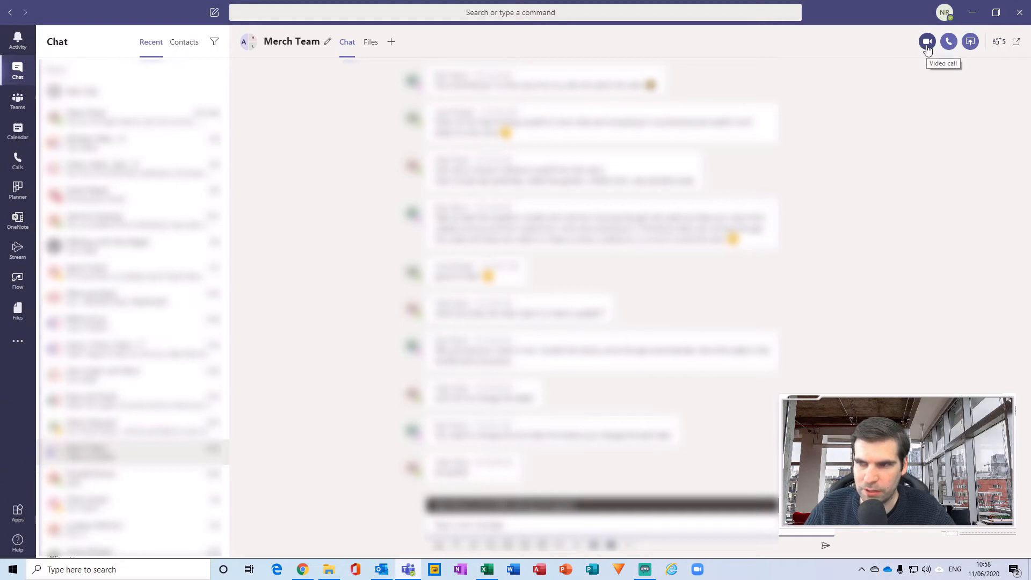
mouse_move(948, 41)
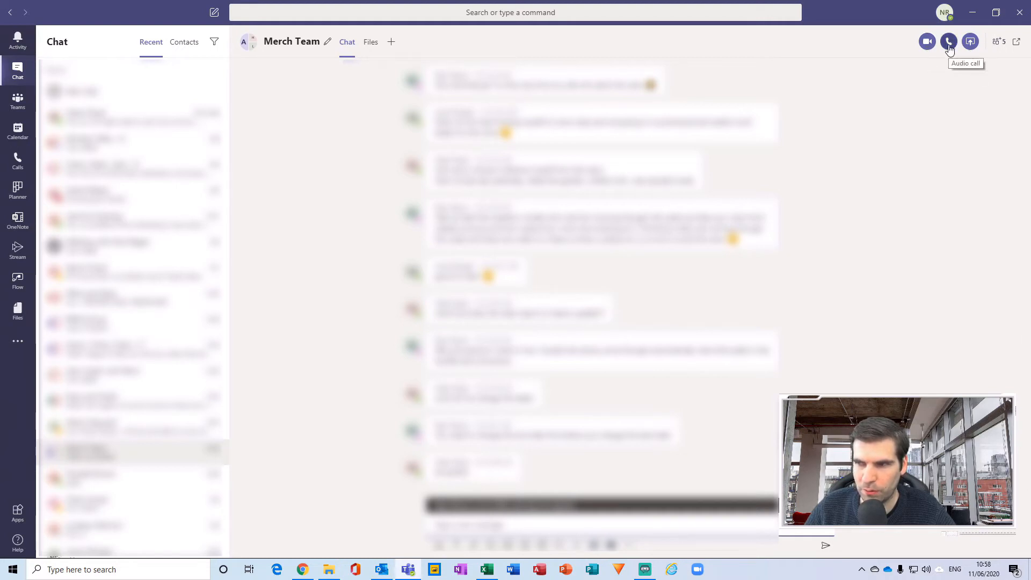
mouse_move(970, 41)
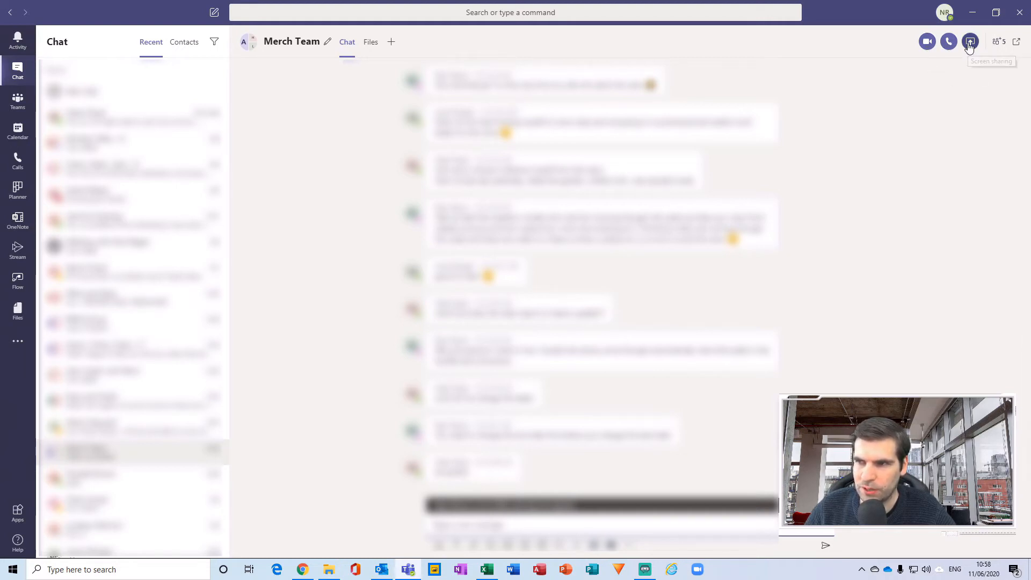
mouse_move(950, 93)
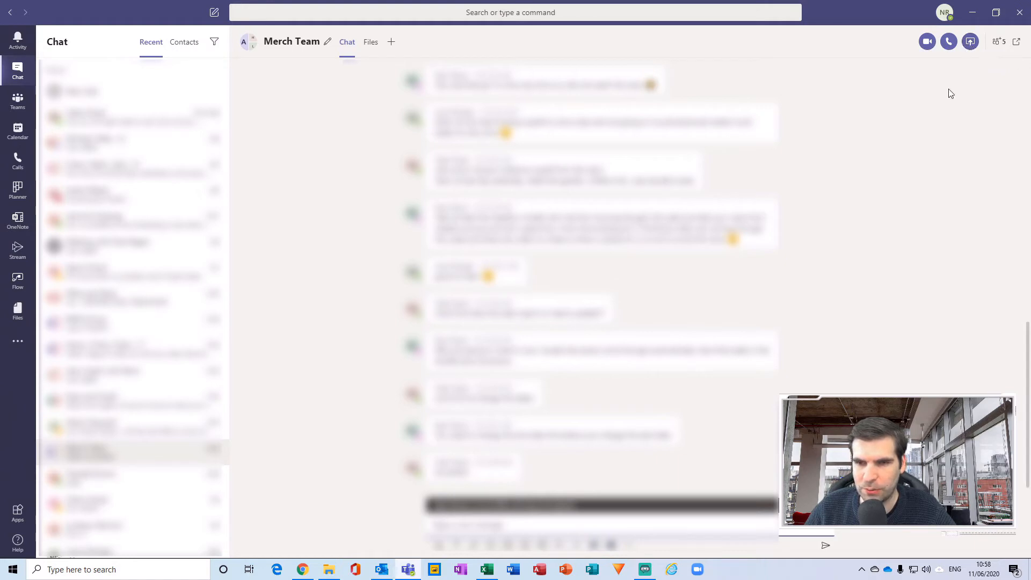
mouse_move(607, 47)
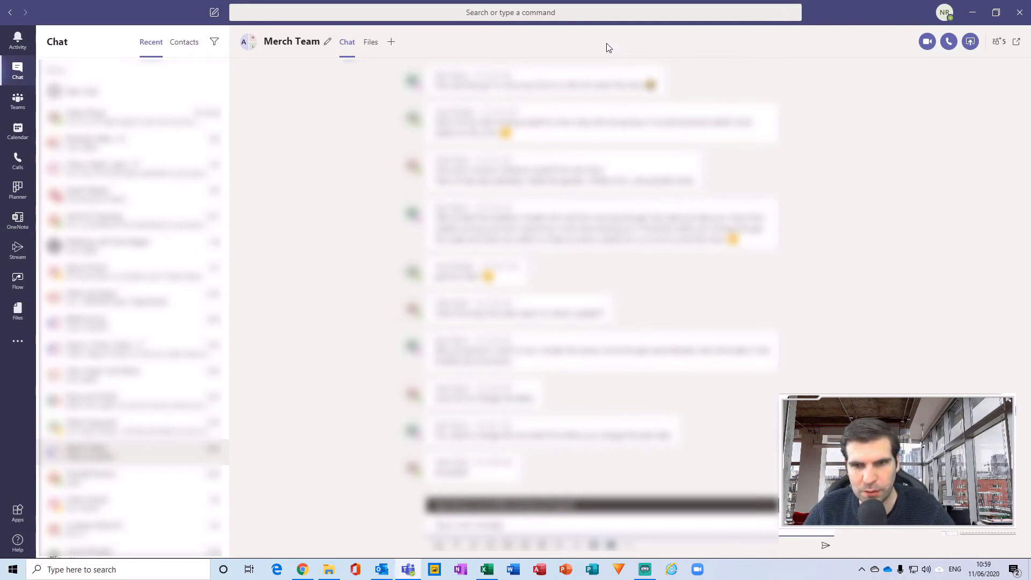
mouse_move(292, 97)
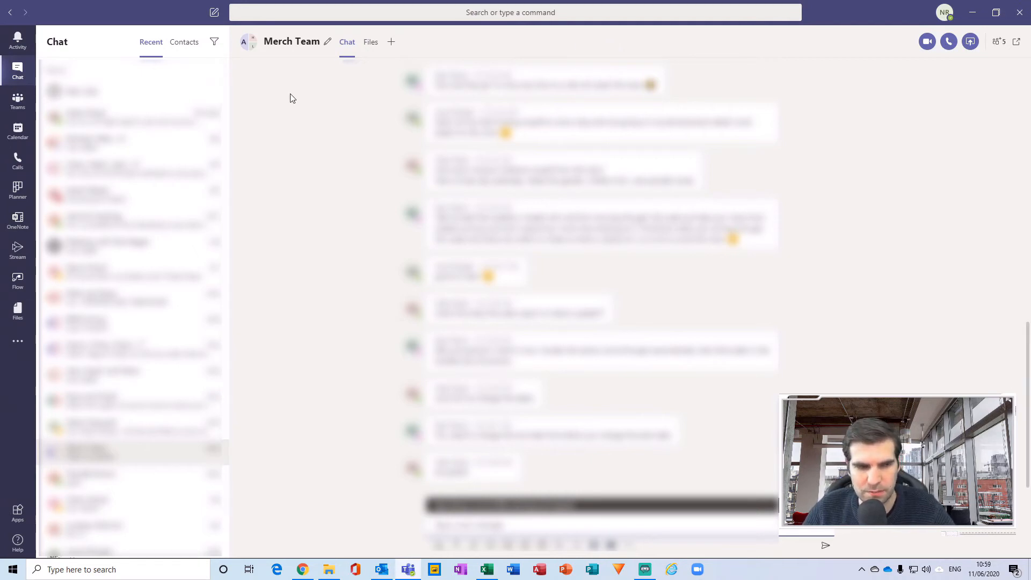
mouse_move(17, 102)
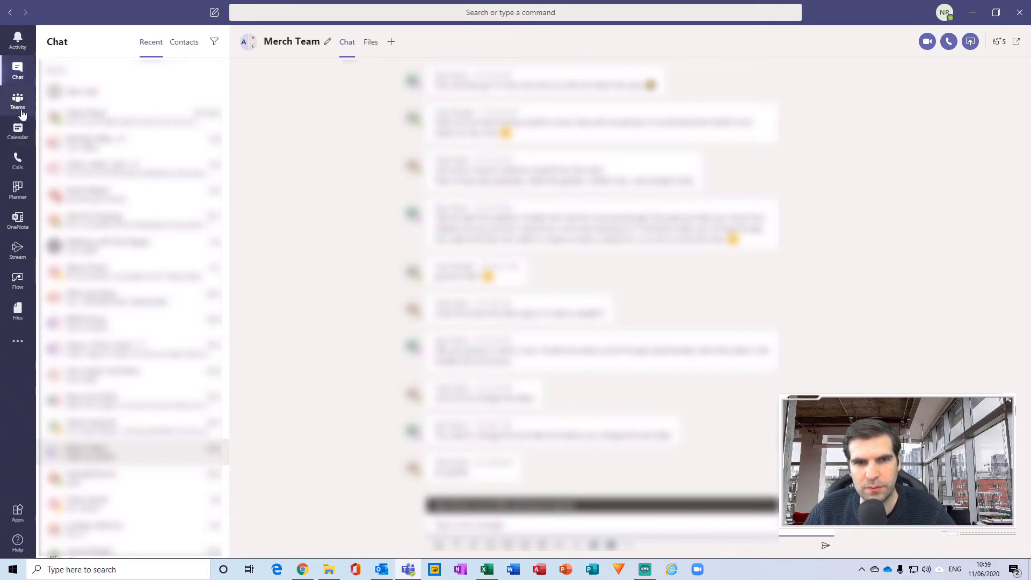
Step: Open Teams to show the Buying & Merchandising General channel
click(18, 102)
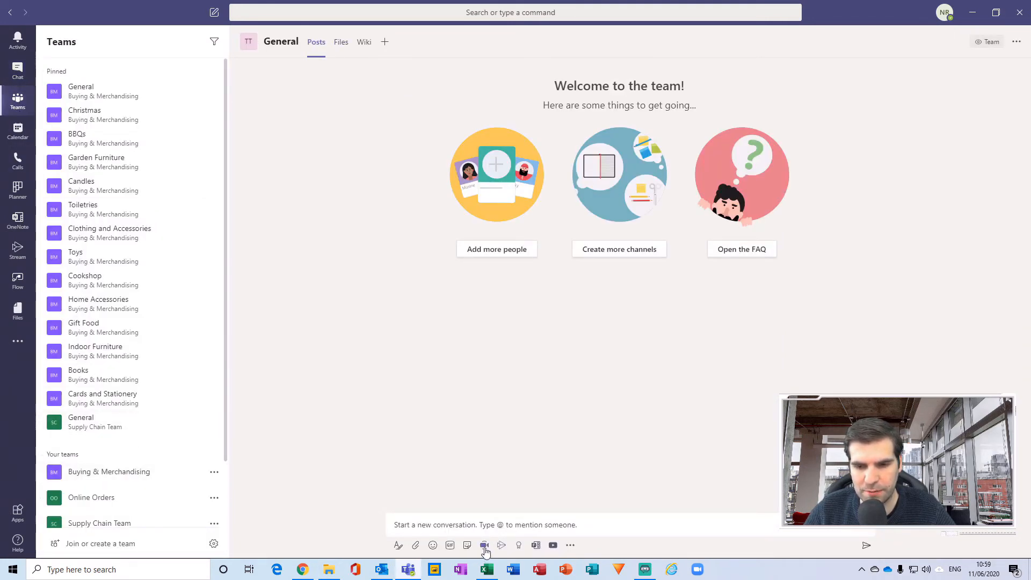
mouse_move(484, 545)
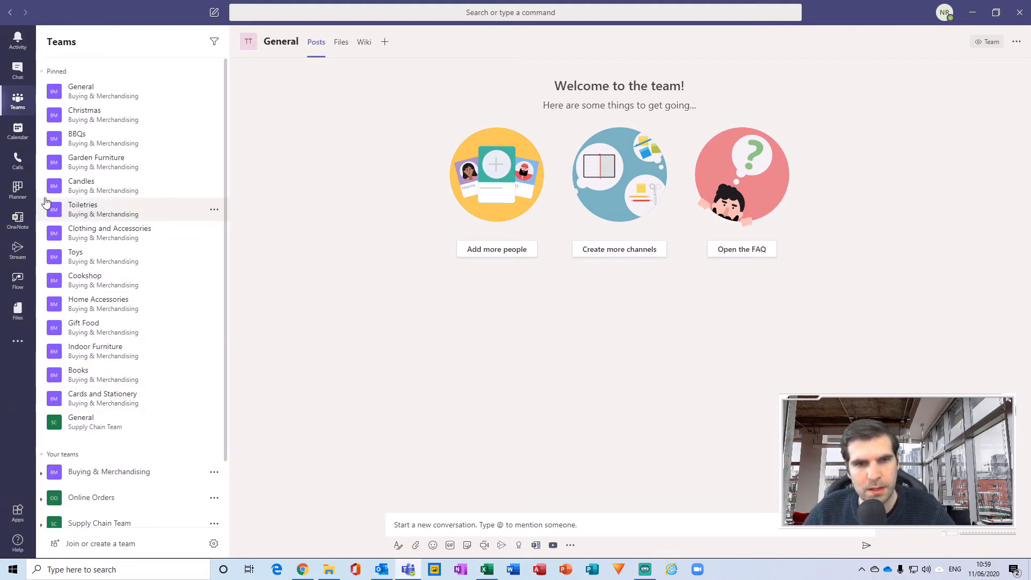
Step: Open a blank new meeting form from the Calendar week view
click(17, 130)
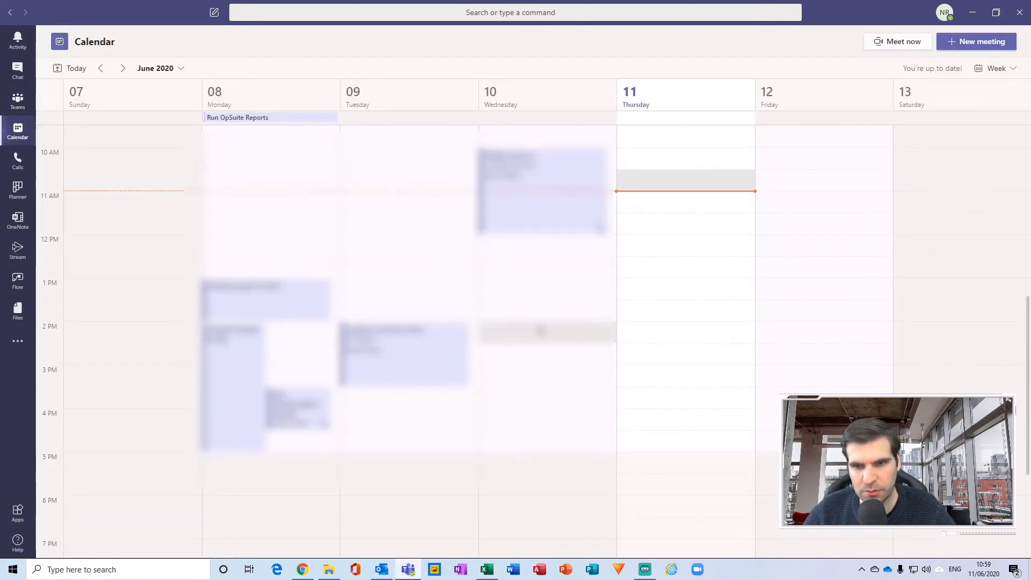
mouse_move(670, 280)
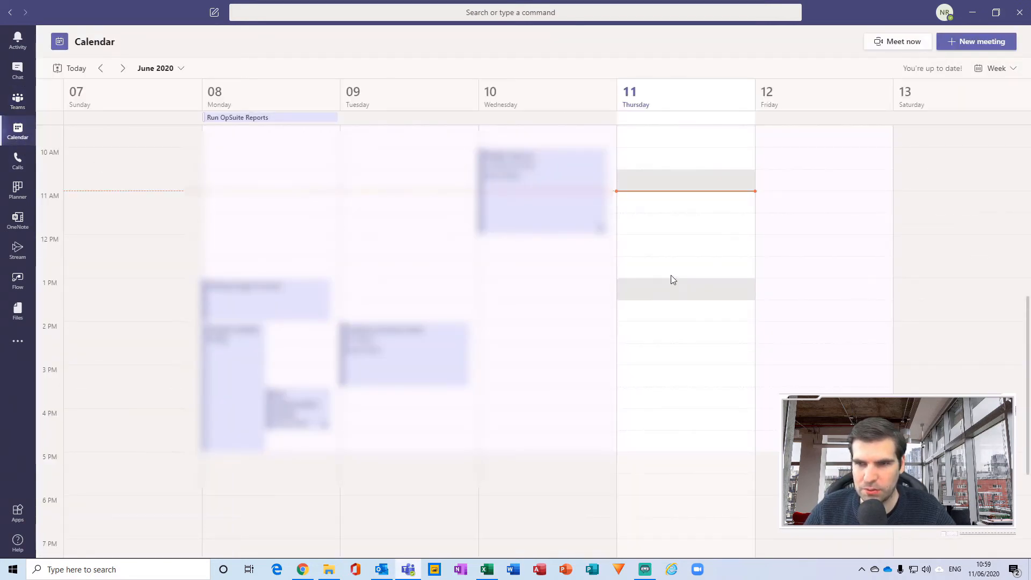
click(975, 41)
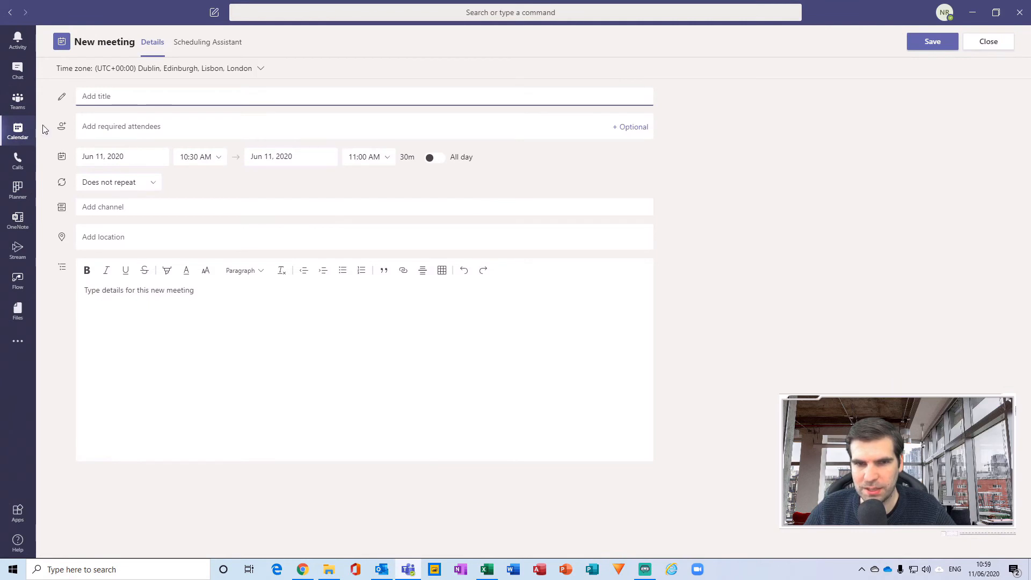
mouse_move(166, 189)
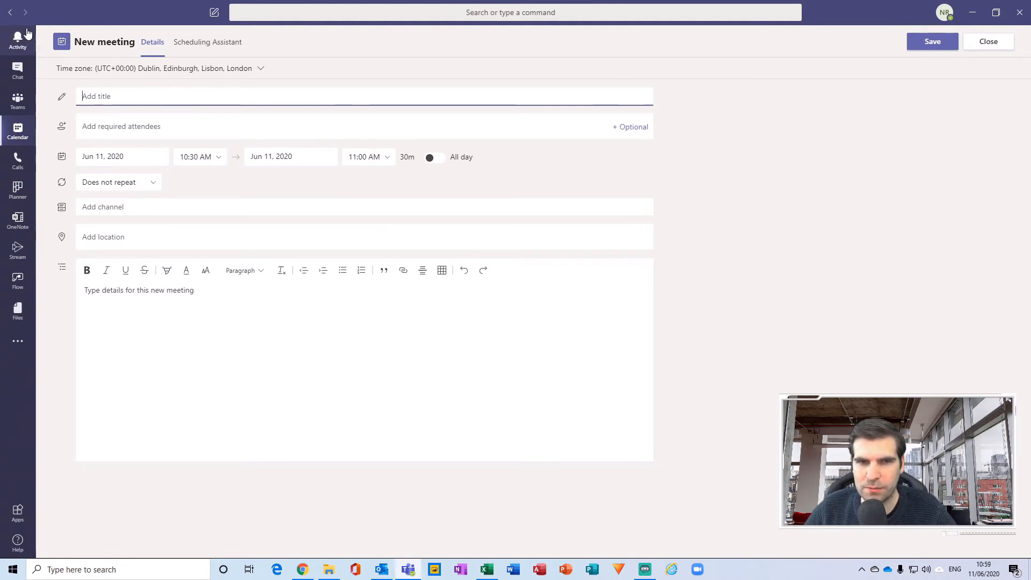
Step: Close the new meeting form without saving, returning to the June calendar
click(987, 42)
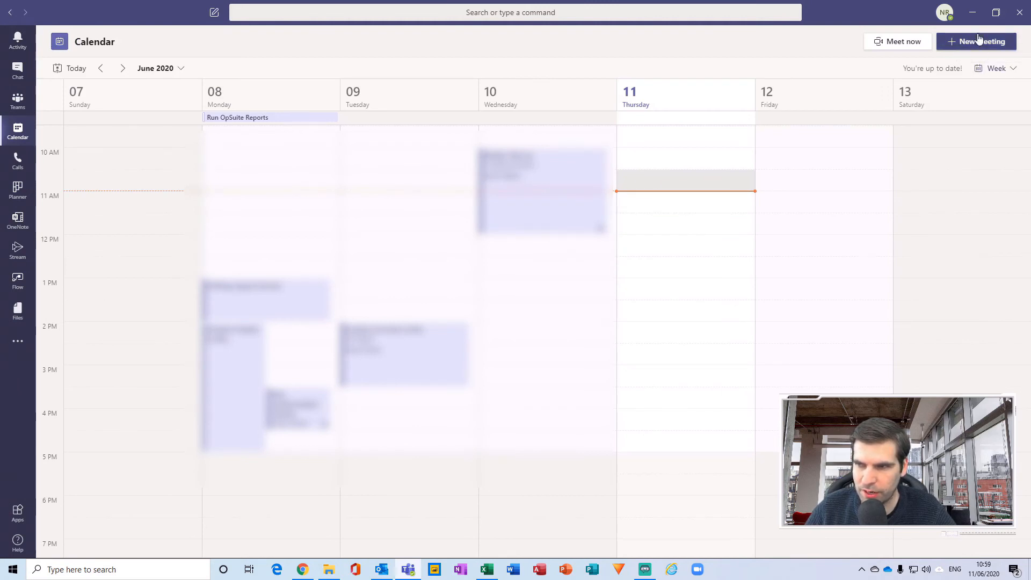
mouse_move(976, 42)
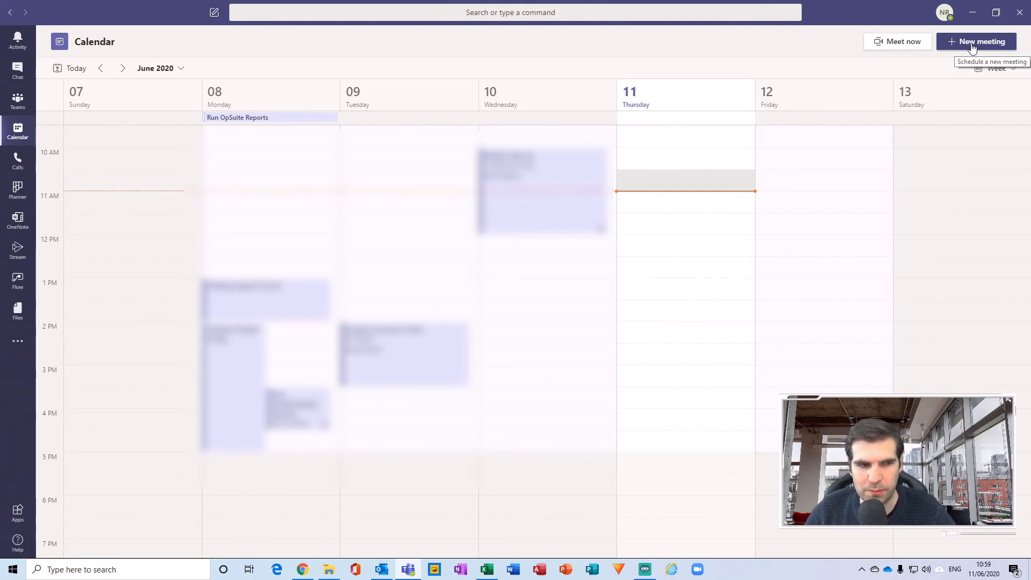
mouse_move(703, 221)
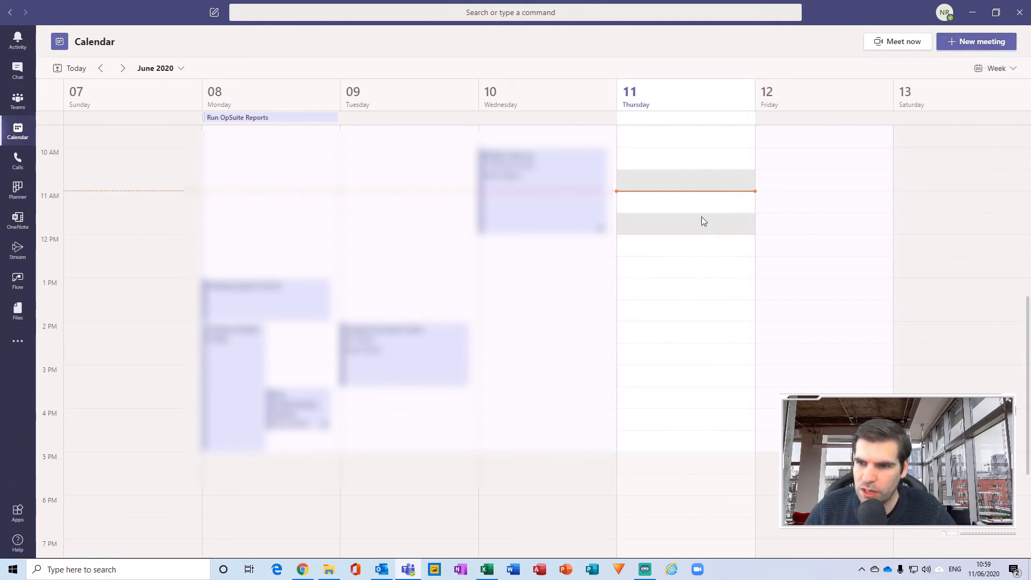
mouse_move(709, 334)
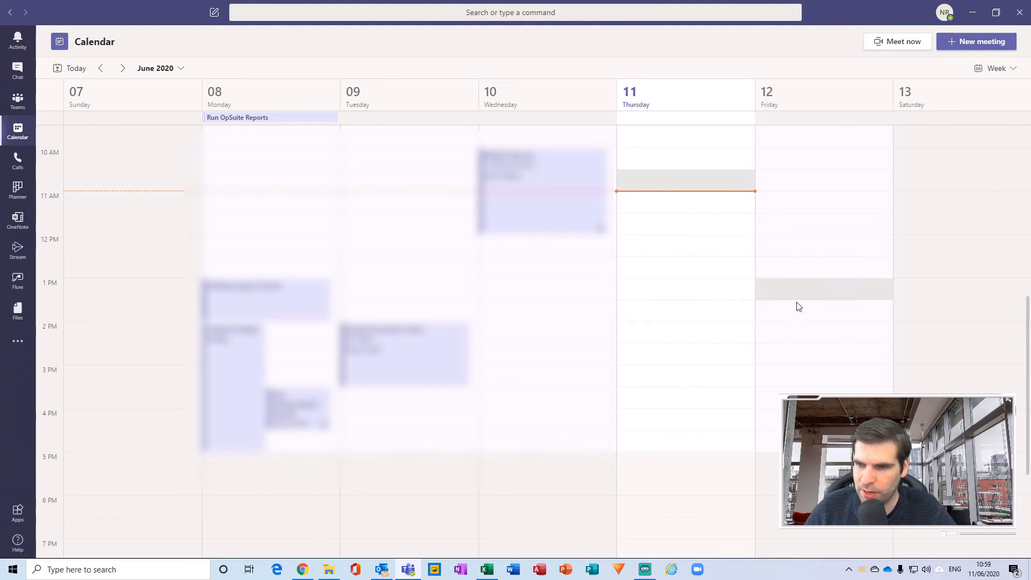
mouse_move(823, 333)
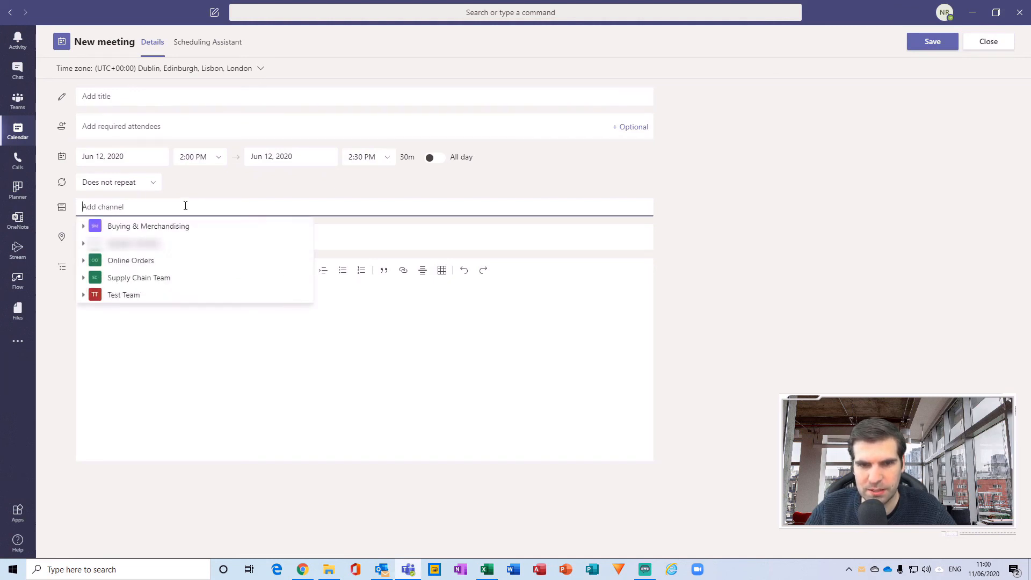
Step: Dismiss the channel list and close the unsaved June 12 meeting draft
click(305, 173)
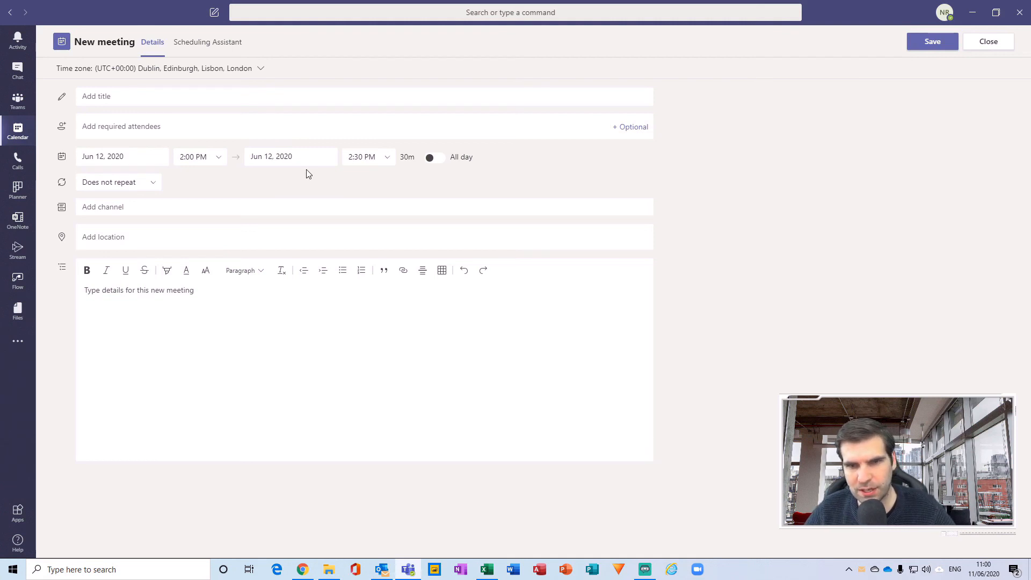
mouse_move(334, 152)
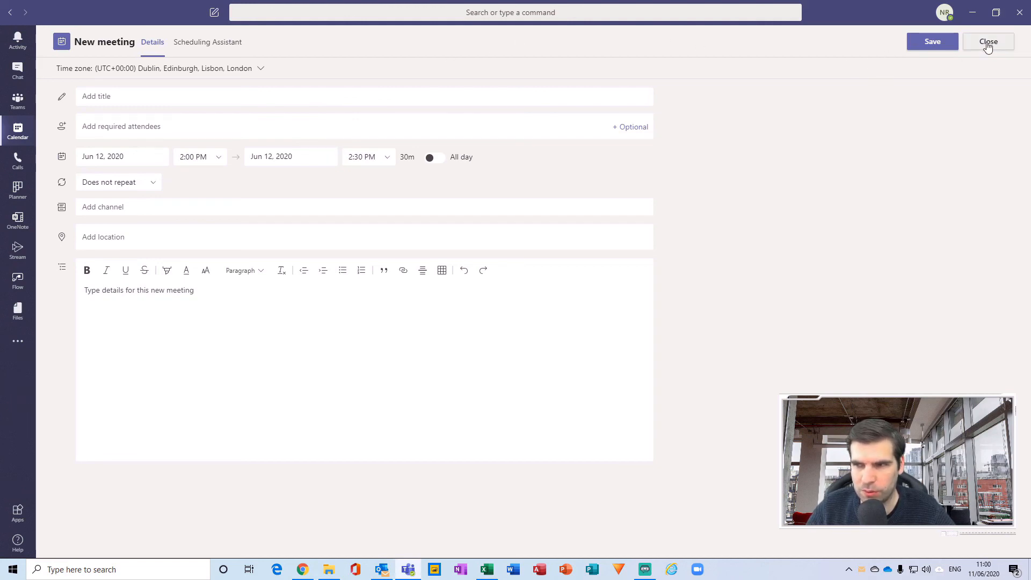
click(987, 42)
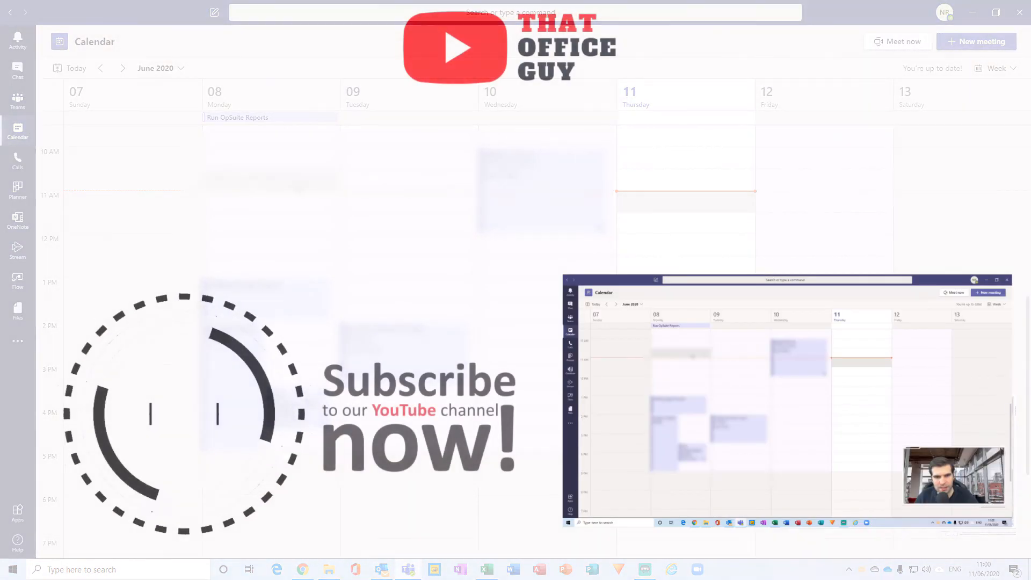